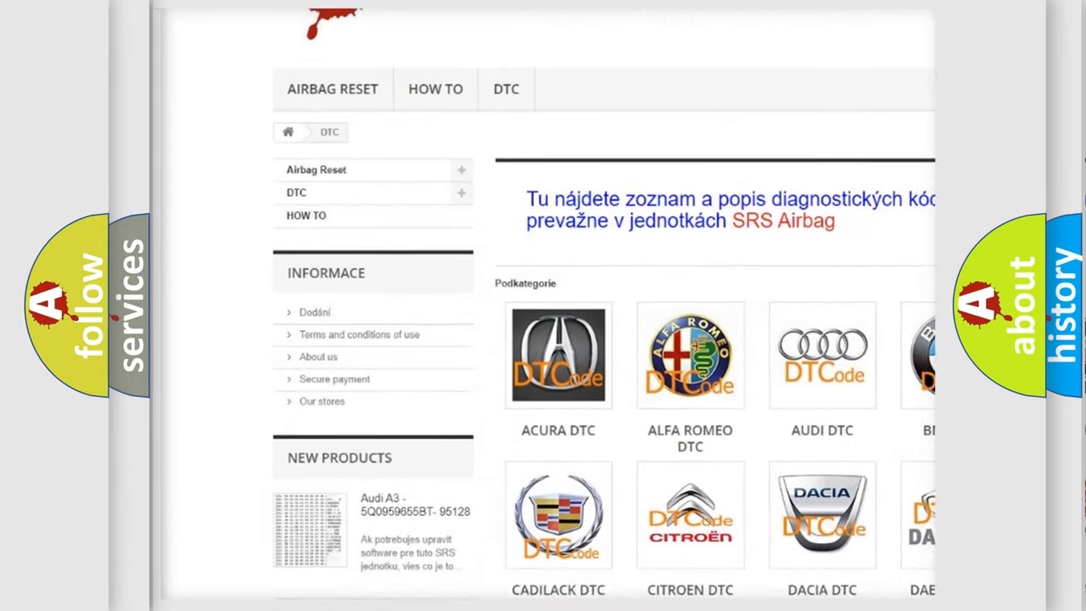
Step: Scroll the DTC category page through the car brand tiles from Acura to Kia
scroll("down", 3)
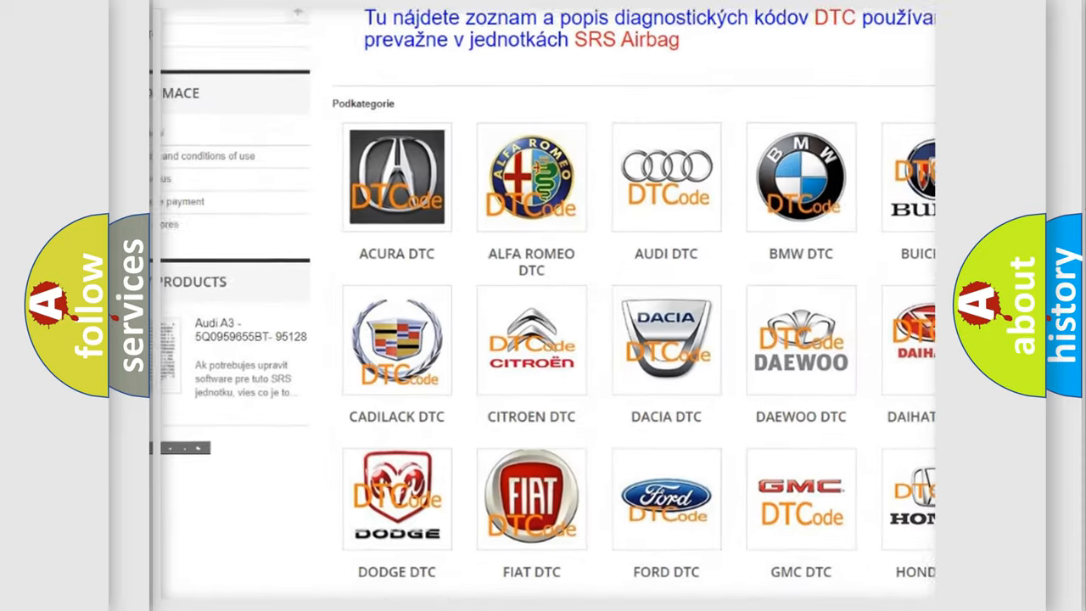
scroll("down", 3)
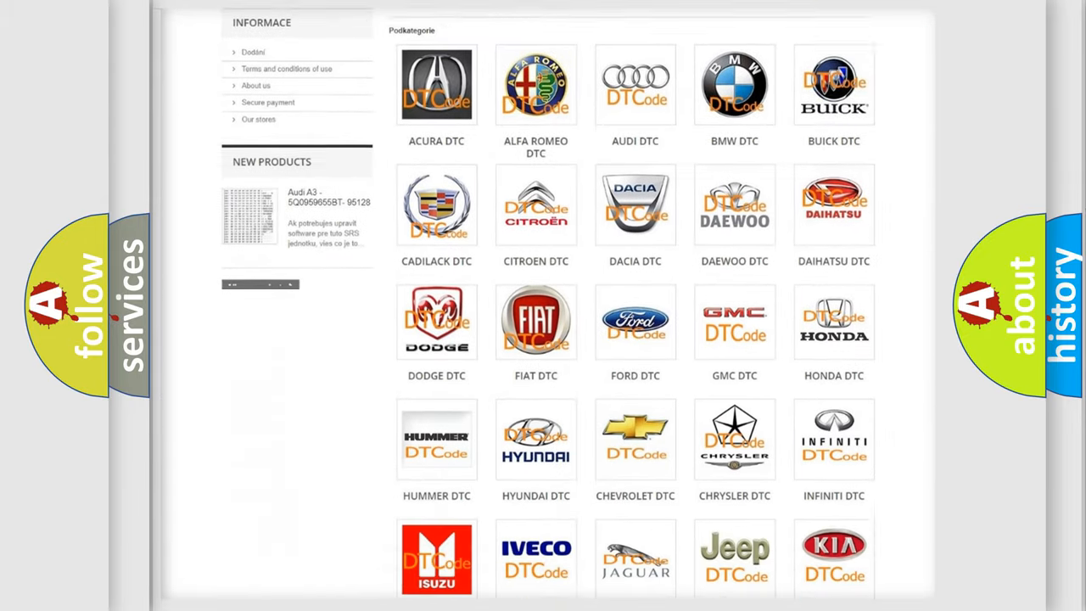
scroll("down", 3)
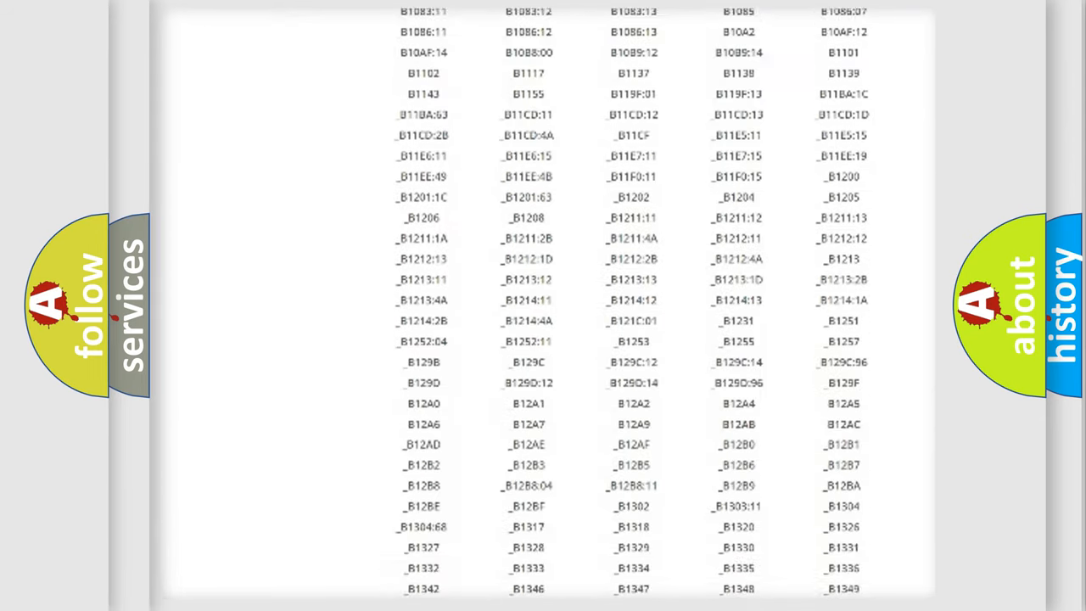
Step: Scroll through a brand's table of B-prefixed diagnostic trouble codes
scroll("down", 3)
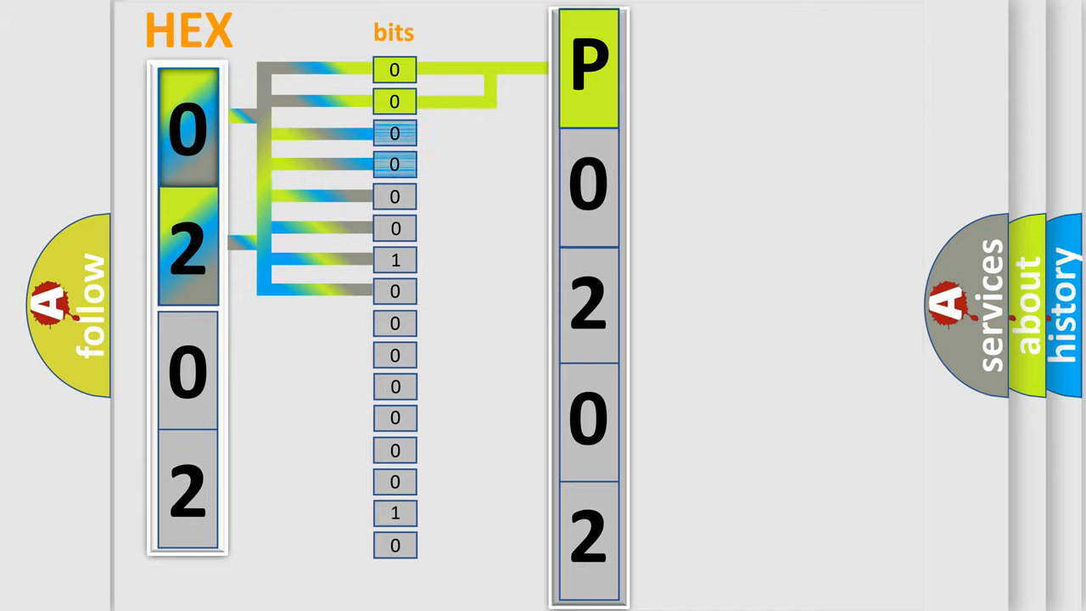
Step: Reveal the legend box explaining the second code digit 0 as ISO/SAE controlled
left_click(587, 183)
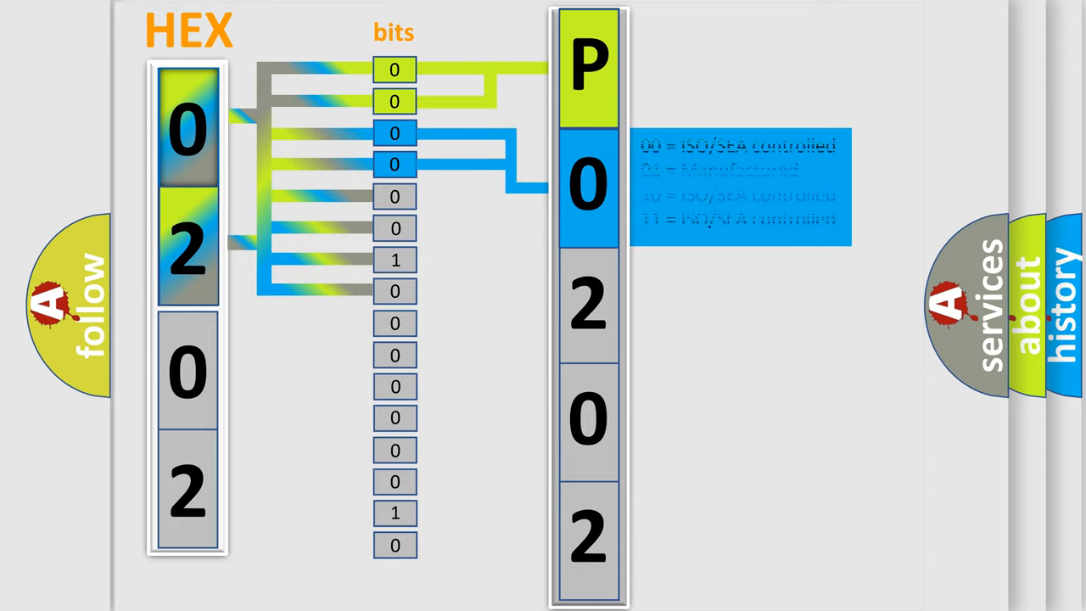